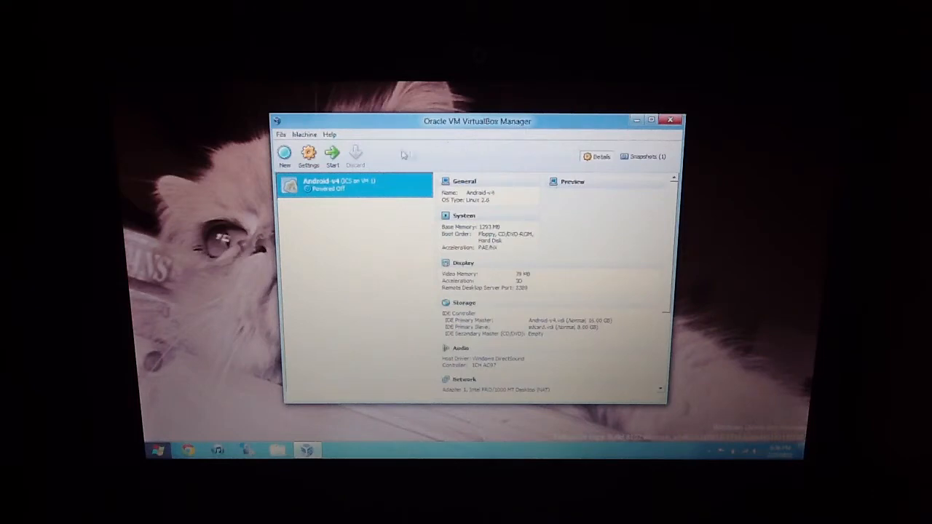
pyautogui.moveTo(483, 105)
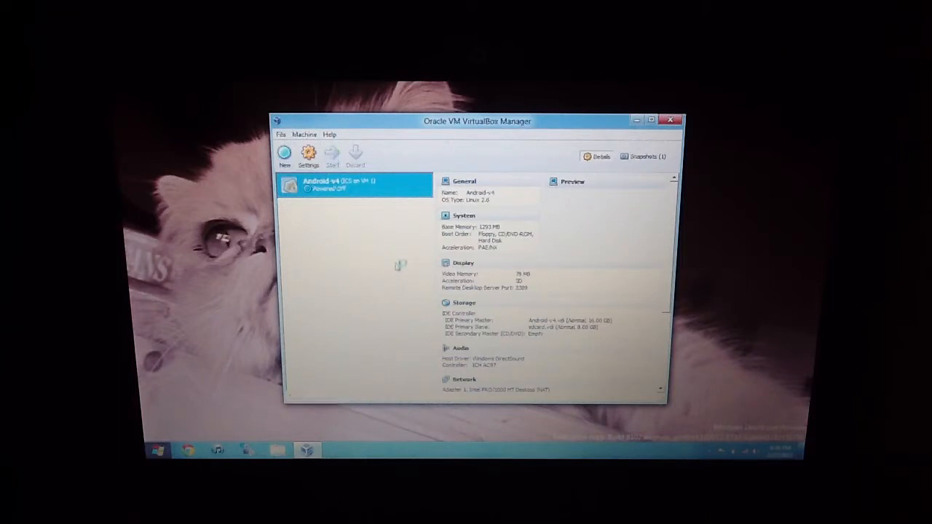
# Step: Start the Android-v4 VM in fullscreen and let it boot to the home screen
pyautogui.click(332, 152)
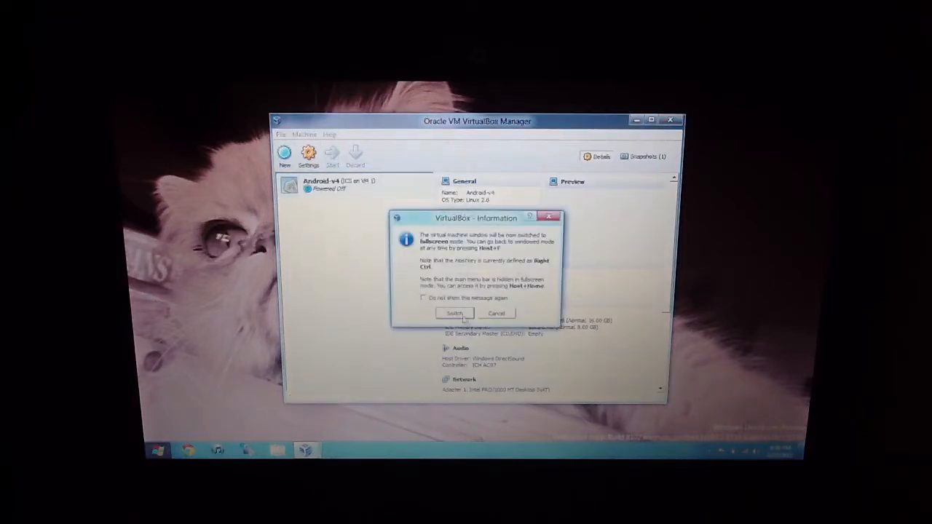
pyautogui.click(454, 313)
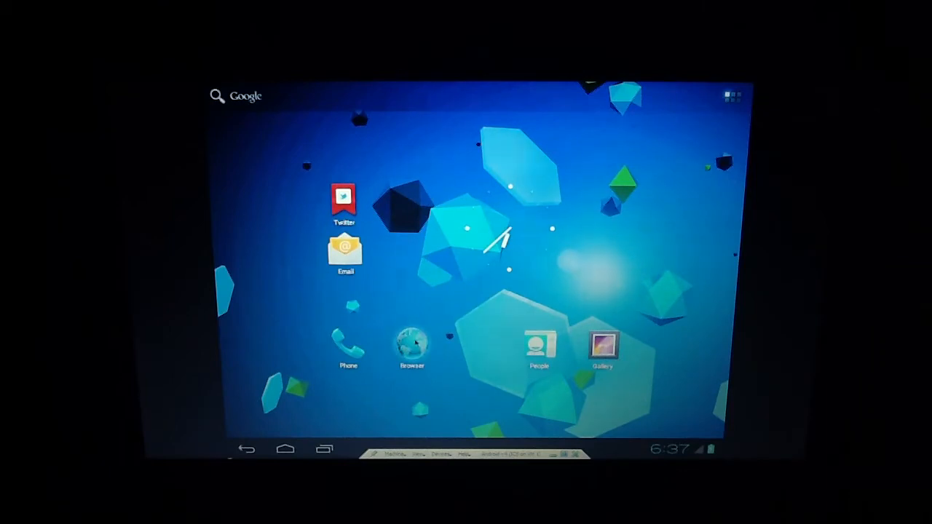
# Step: Launch the Android Browser and load the site ipsw.tk
pyautogui.click(410, 342)
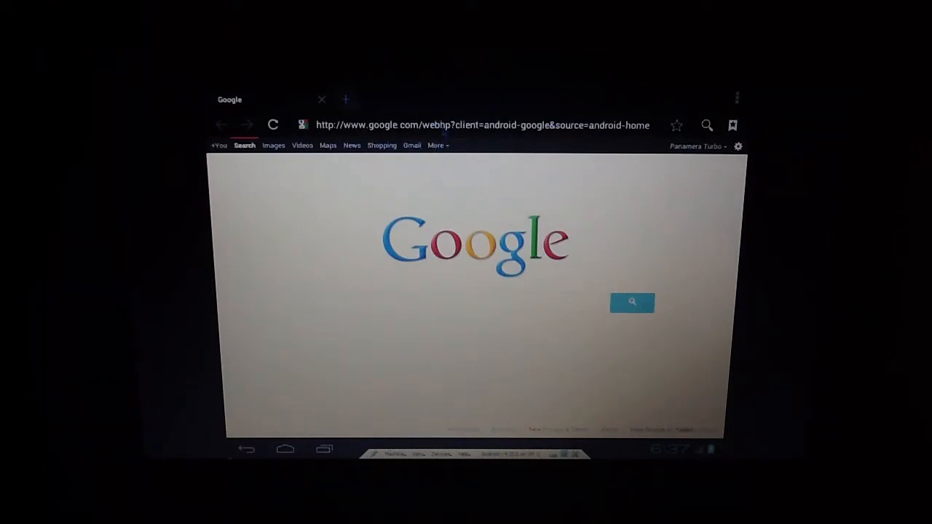
pyautogui.click(483, 125)
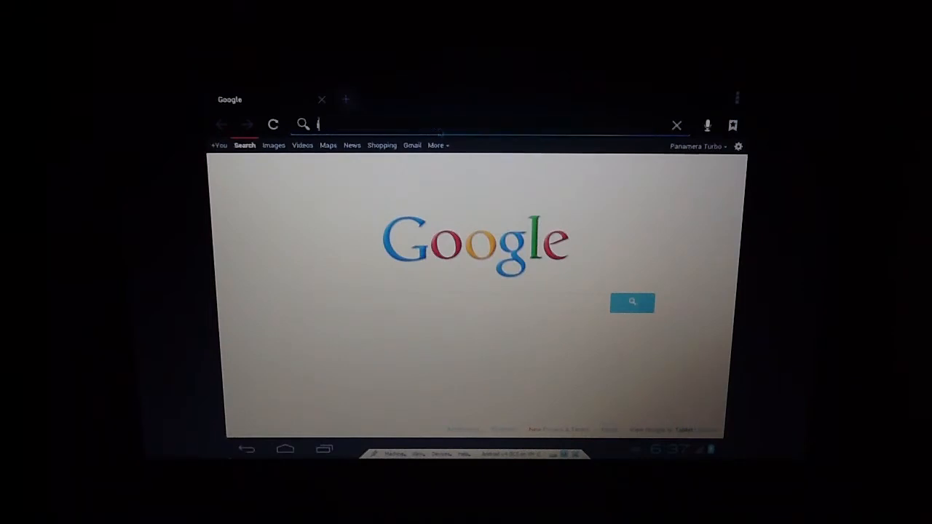
pyautogui.write('ipsw.tk')
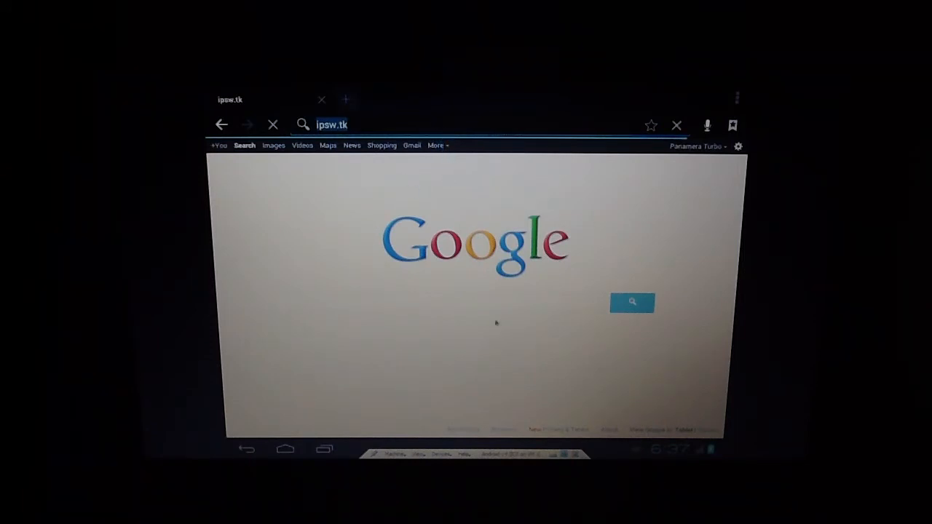
pyautogui.moveTo(575, 304)
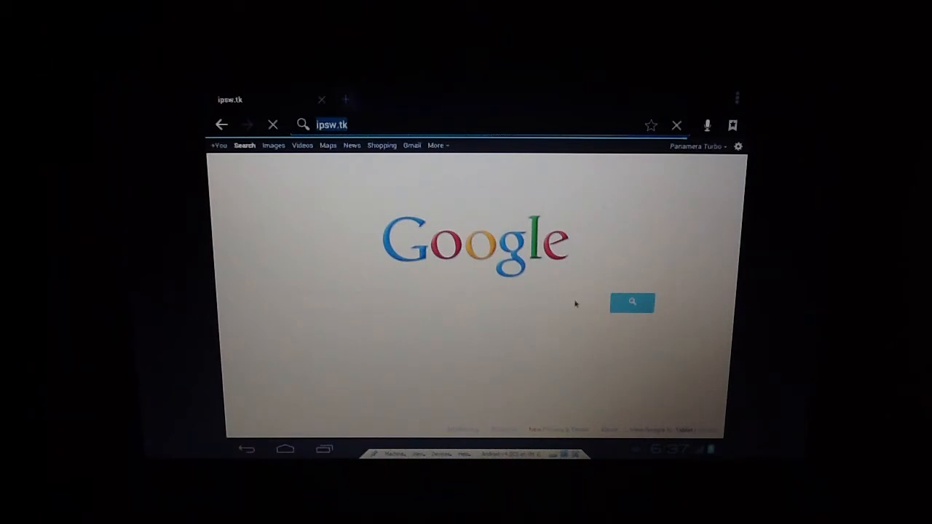
pyautogui.moveTo(320, 301)
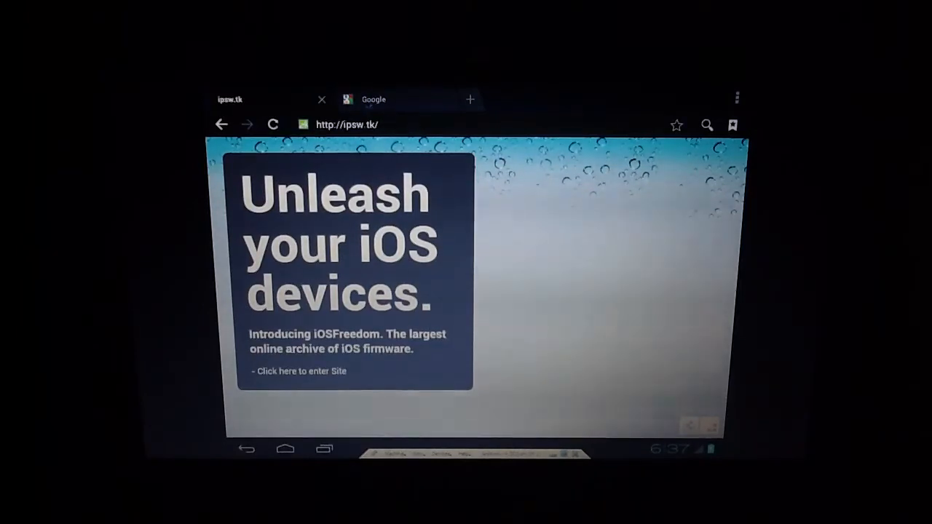
# Step: Switch back to the Google tab, then return to the Android home screen
pyautogui.click(372, 99)
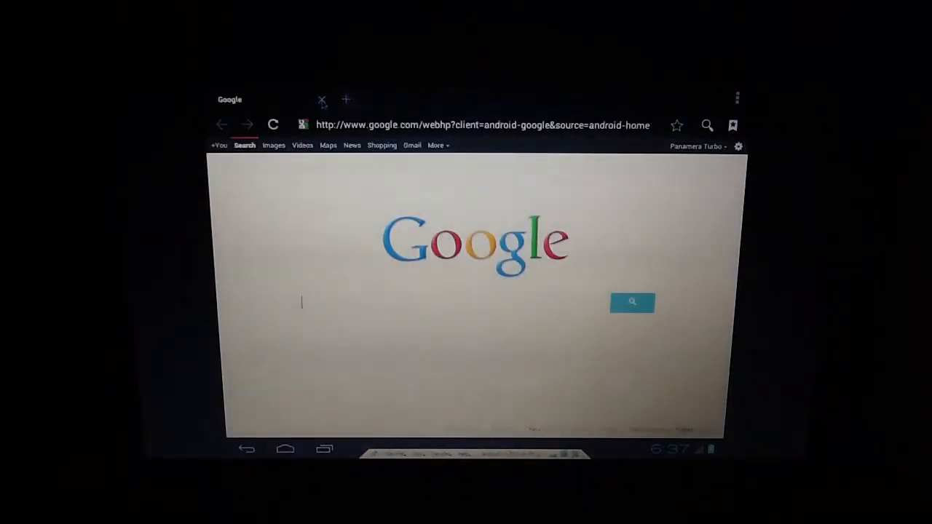
pyautogui.click(286, 448)
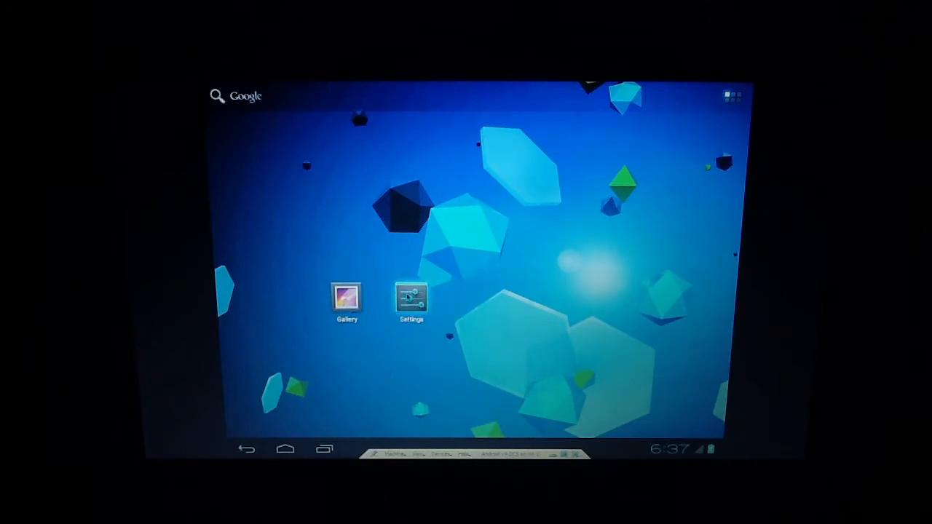
# Step: Go into Android Settings and scroll the list down toward the System section
pyautogui.click(410, 299)
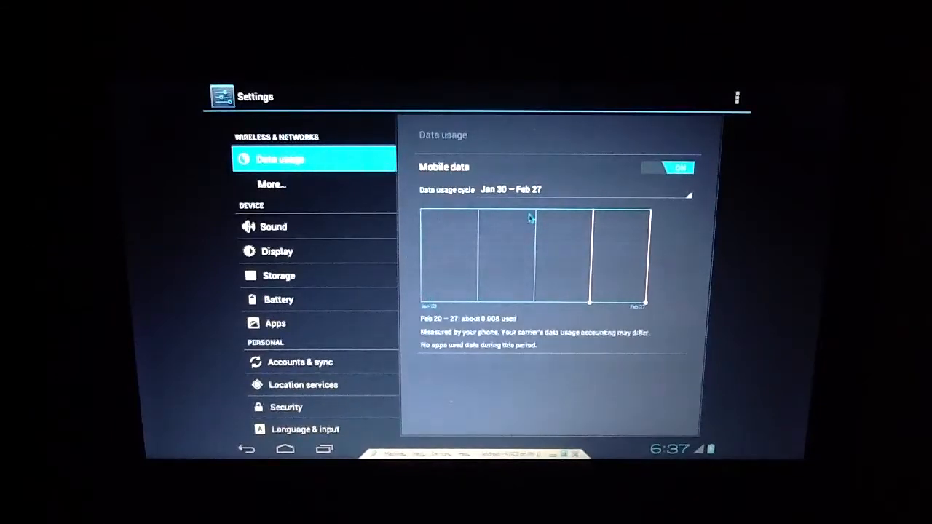
pyautogui.moveTo(512, 247)
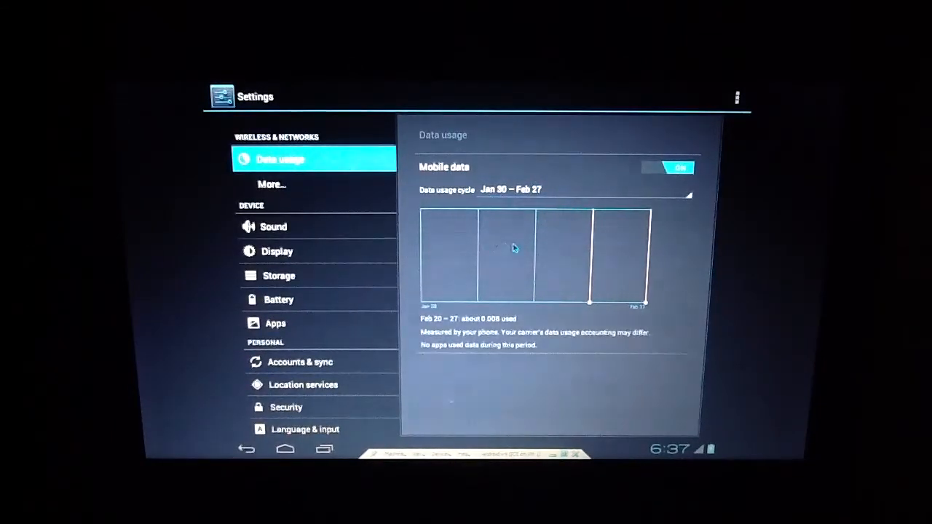
pyautogui.scroll(-3)
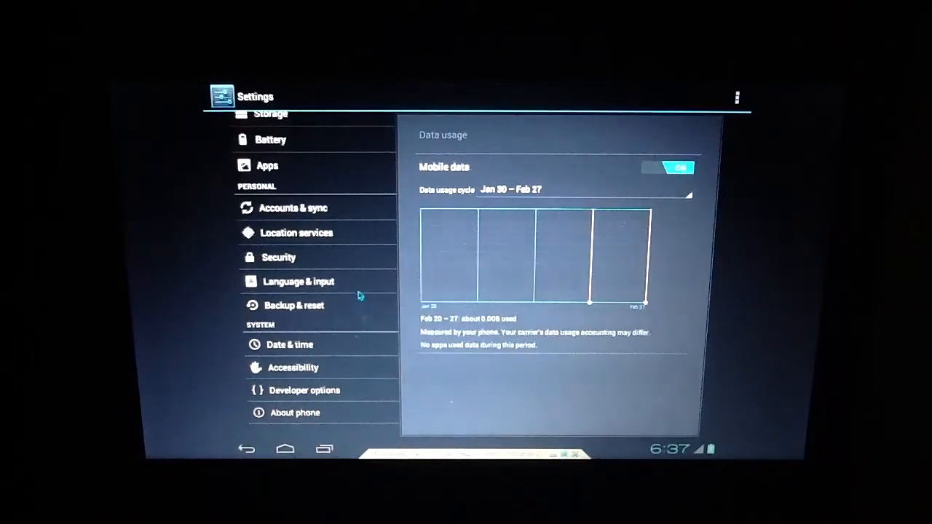
# Step: Visit Accessibility (declining the screen reader), Developer options, then About phone showing Android 4.0.1
pyautogui.click(294, 367)
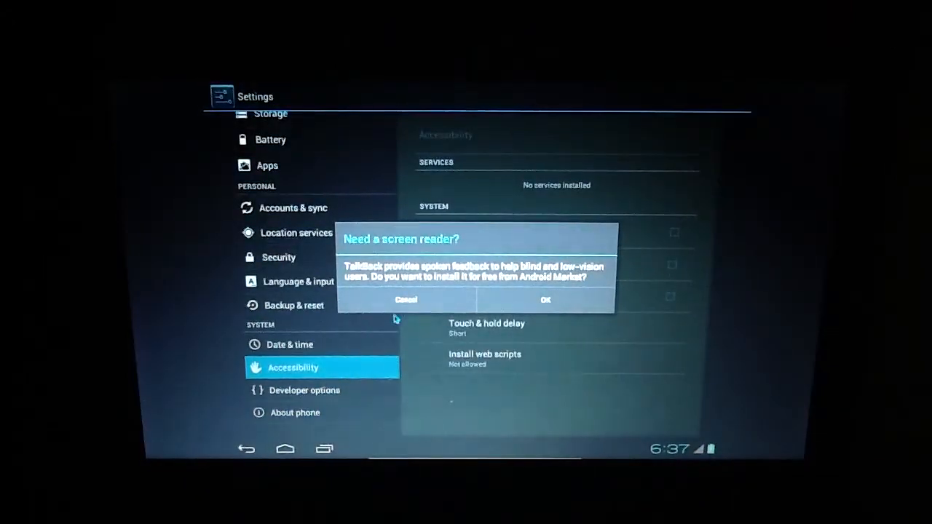
pyautogui.click(406, 300)
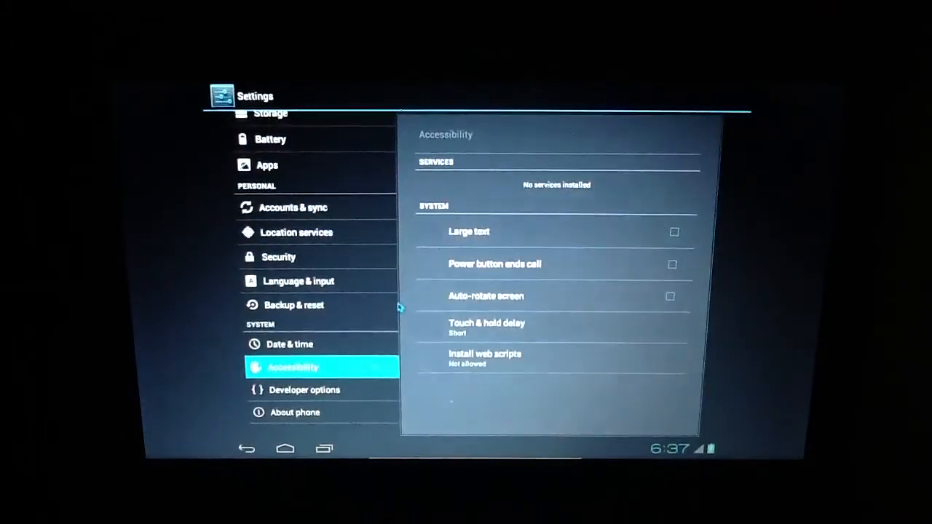
pyautogui.click(306, 390)
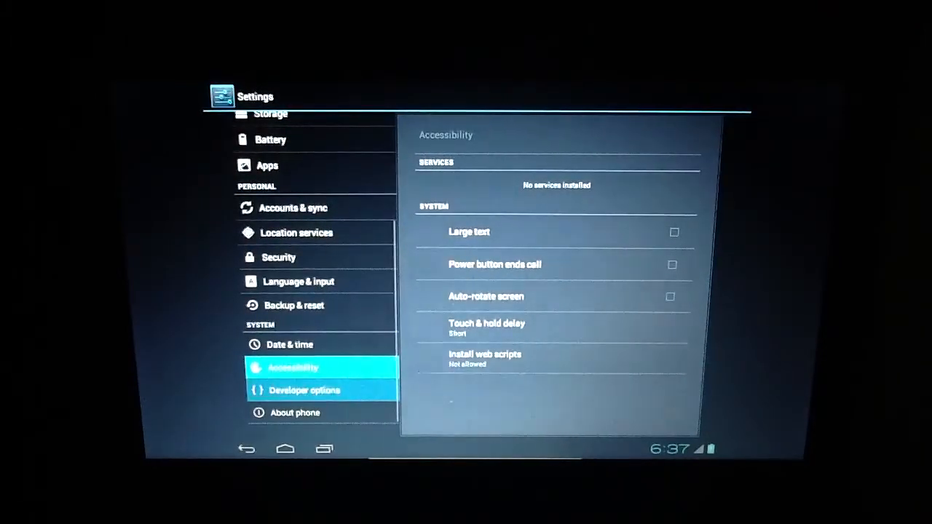
pyautogui.click(294, 414)
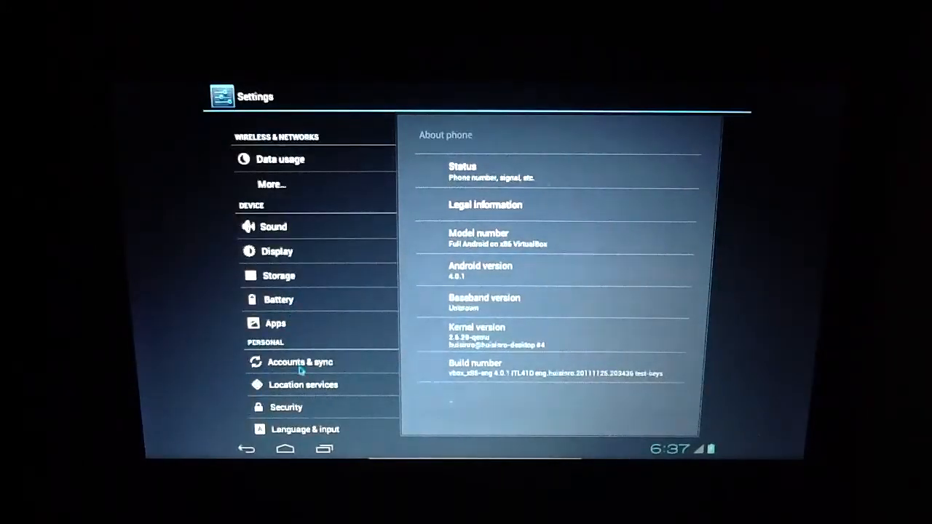
# Step: View the Accounts & sync page, then leave Settings for the home screen
pyautogui.click(300, 361)
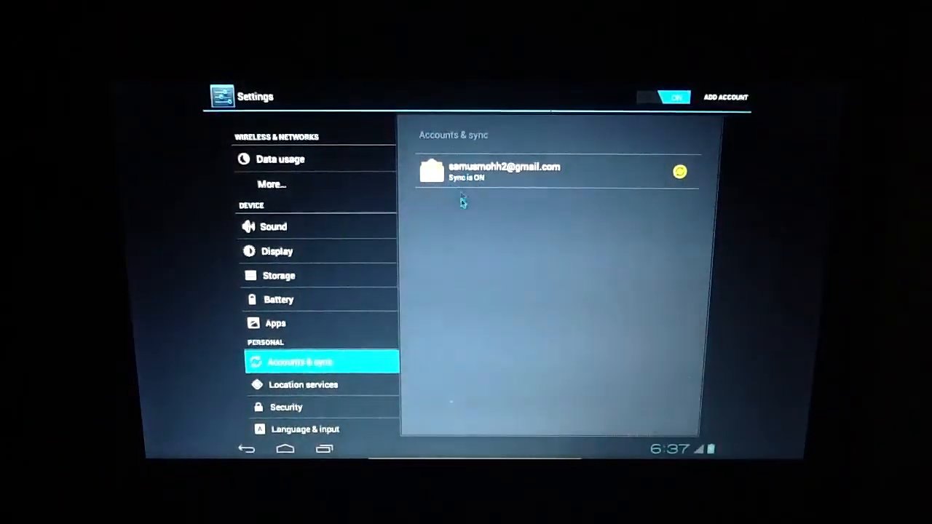
pyautogui.moveTo(346, 314)
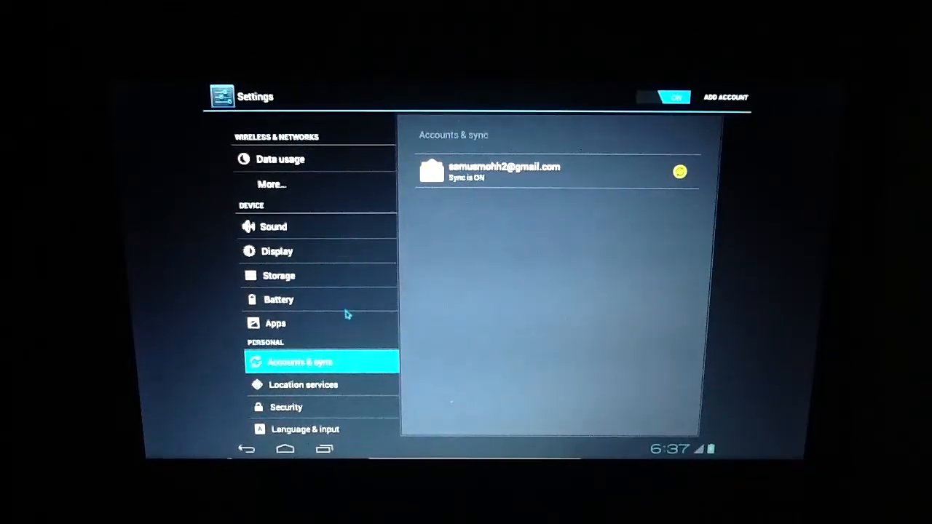
pyautogui.moveTo(370, 318)
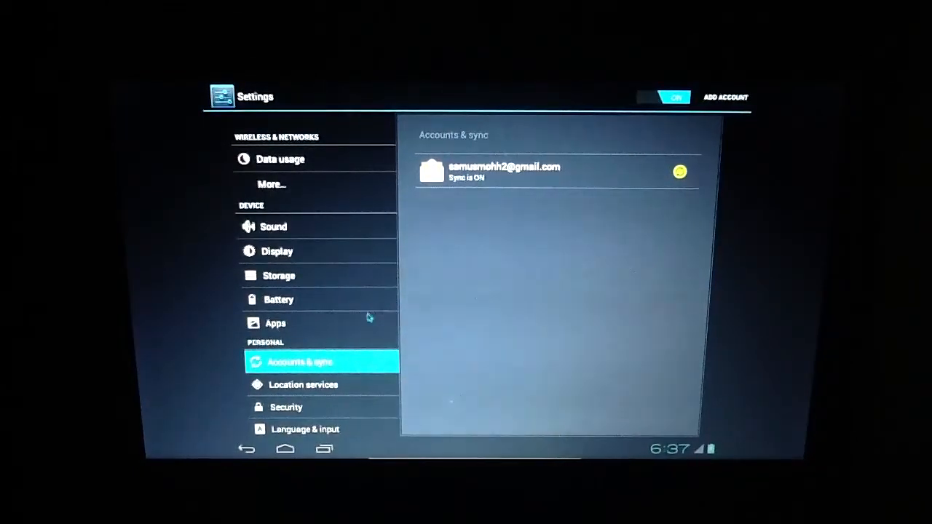
pyautogui.moveTo(245, 381)
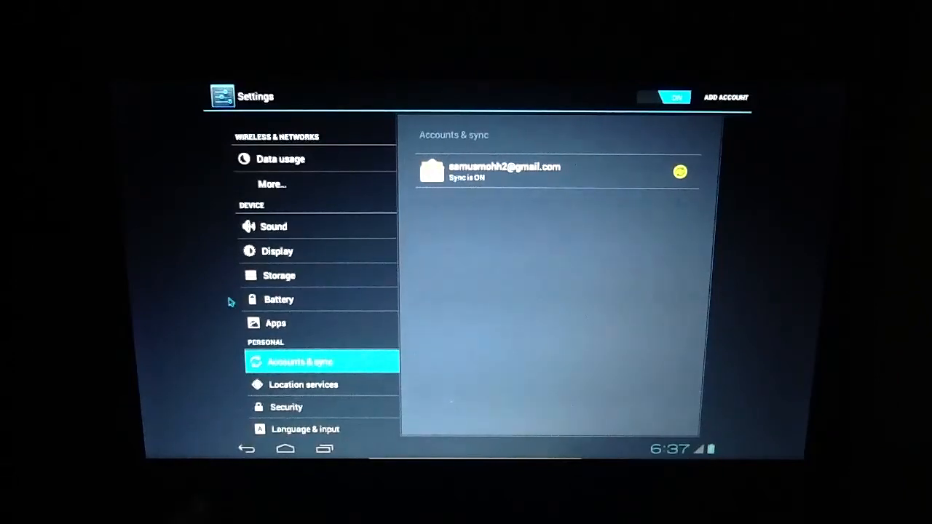
pyautogui.click(285, 448)
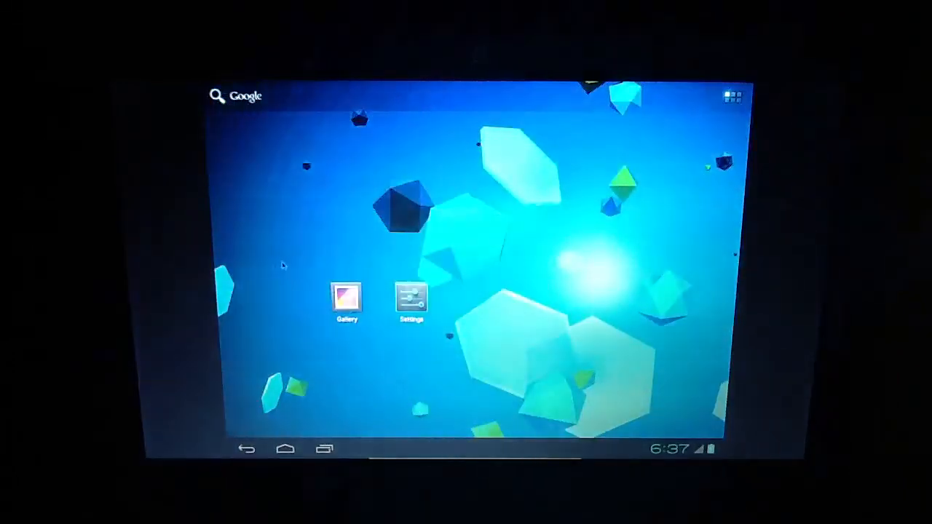